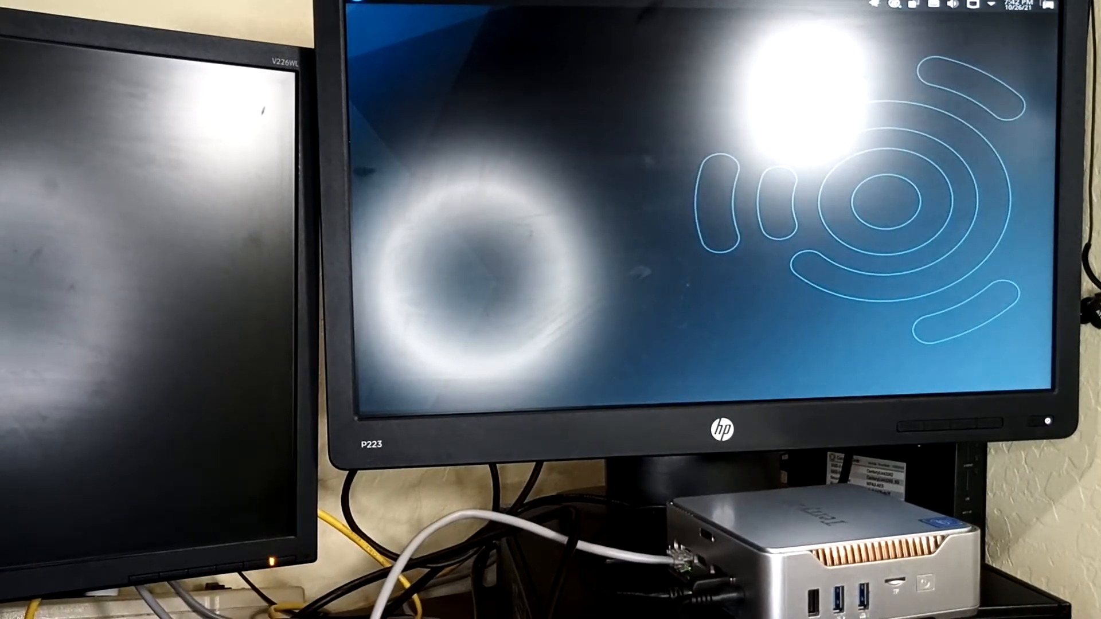
Step: Launch the LibreOffice Start Center from the Applications menu
click(395, 19)
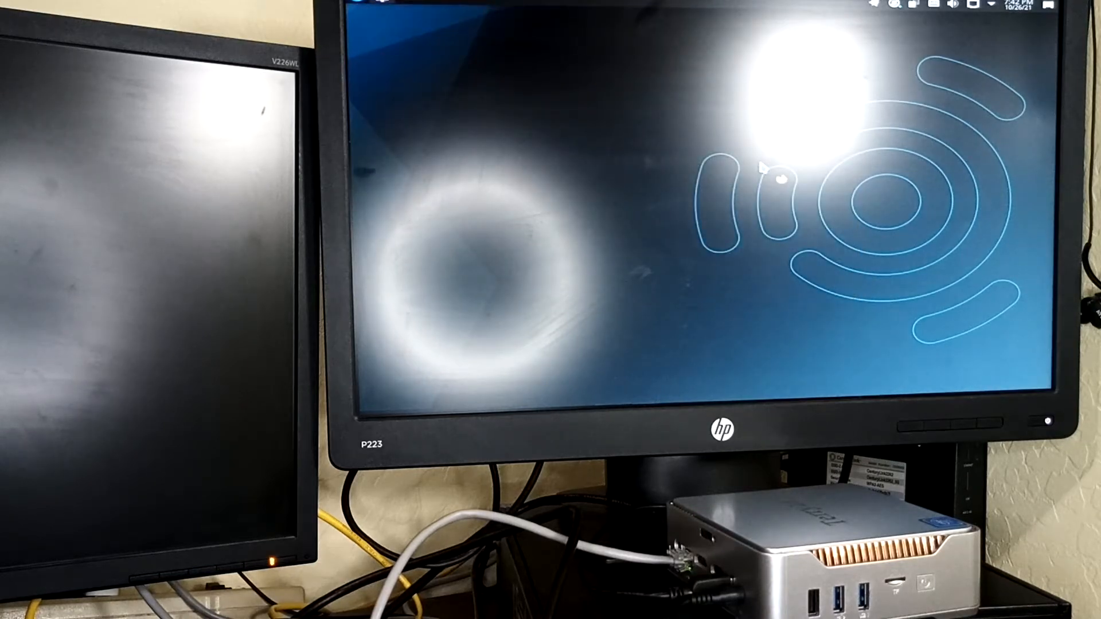
mouse_move(874, 214)
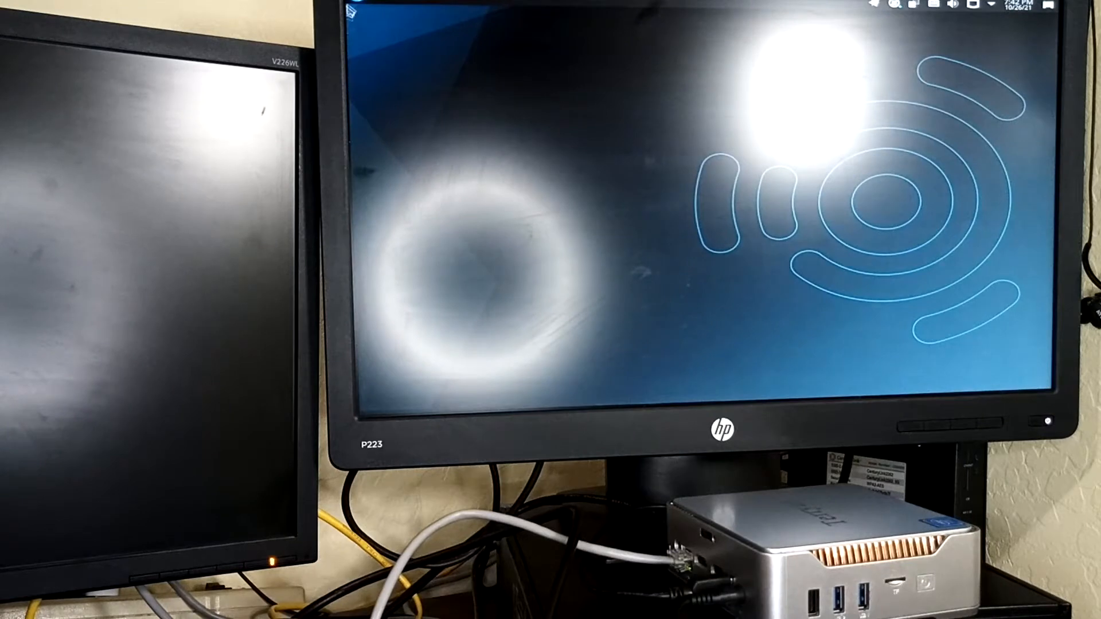
click(393, 19)
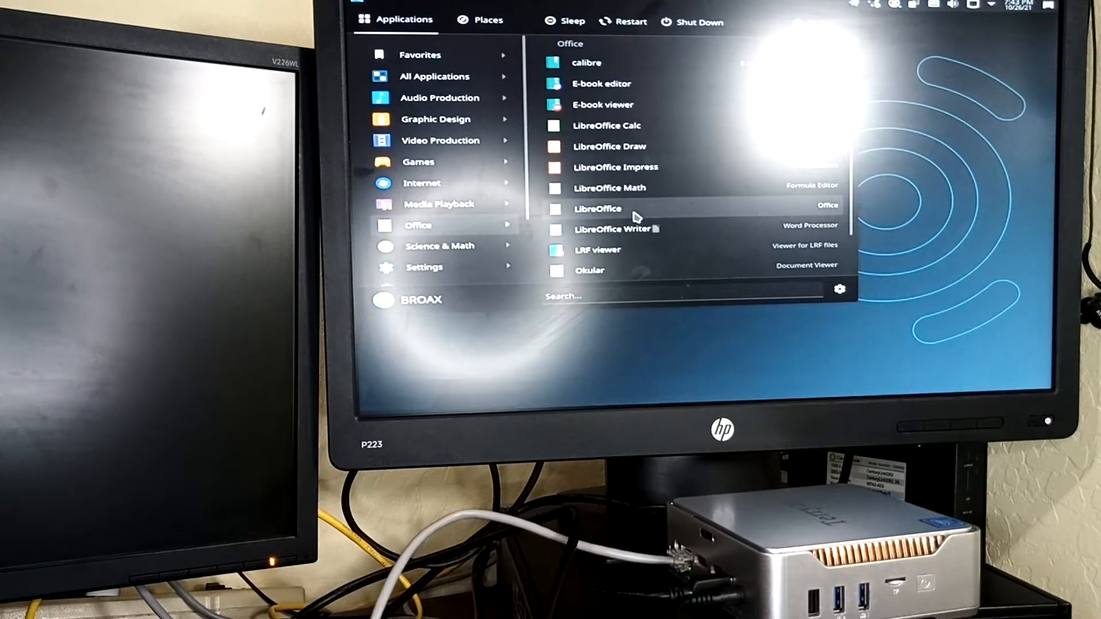
click(598, 208)
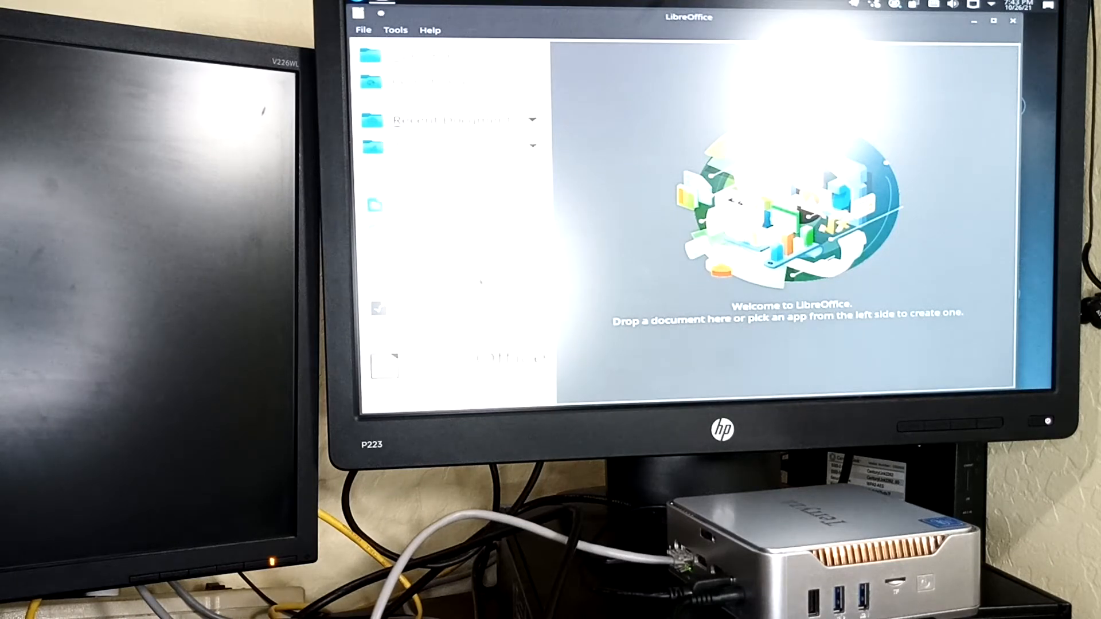
mouse_move(494, 286)
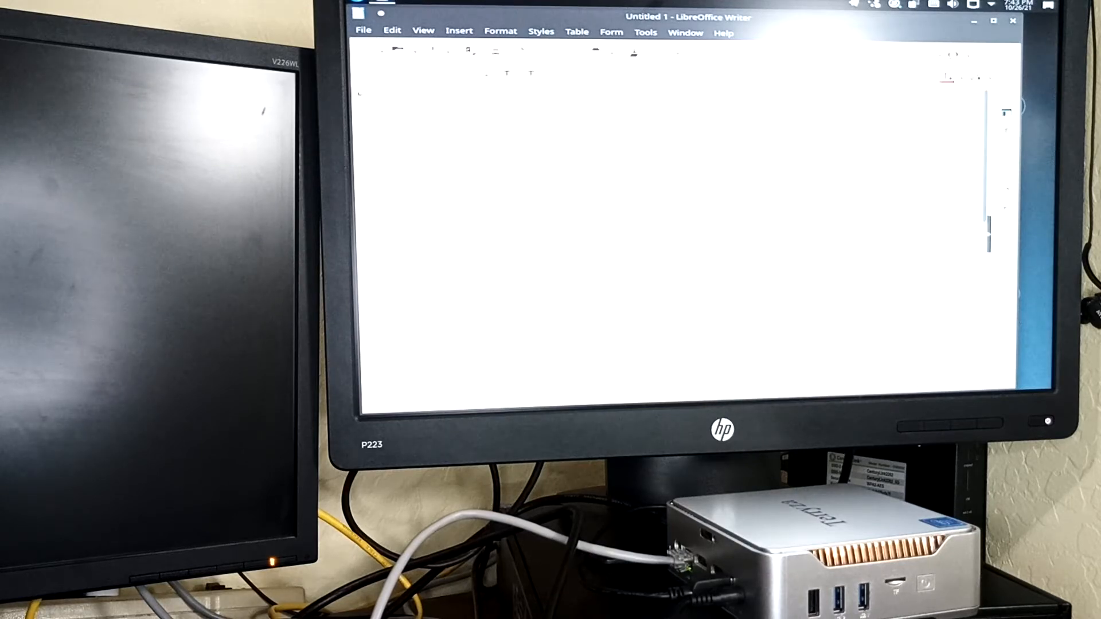
mouse_move(464, 176)
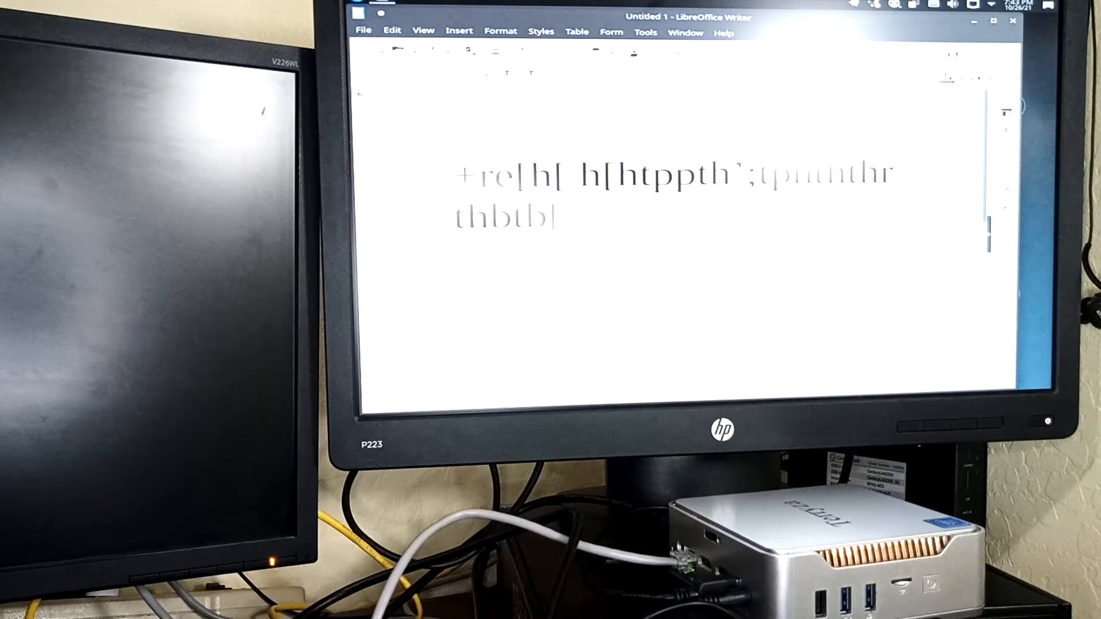
Step: Fill the Untitled 1 page with random test characters 'bhh['
text(bhh[)
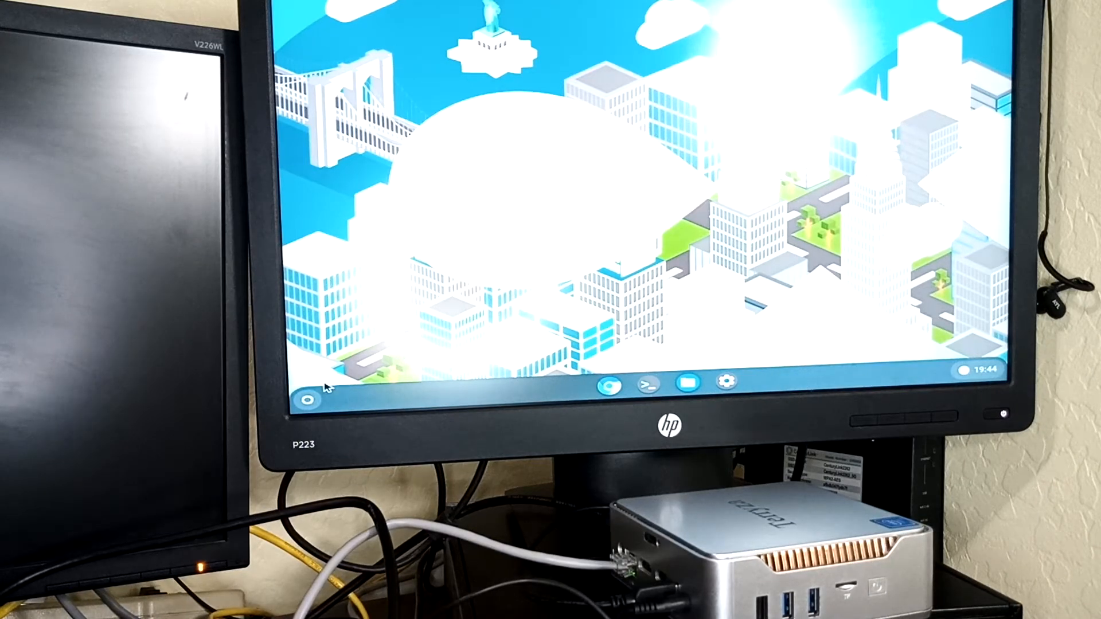
Step: Dismiss the app launcher and start Chromium from the shelf
click(307, 399)
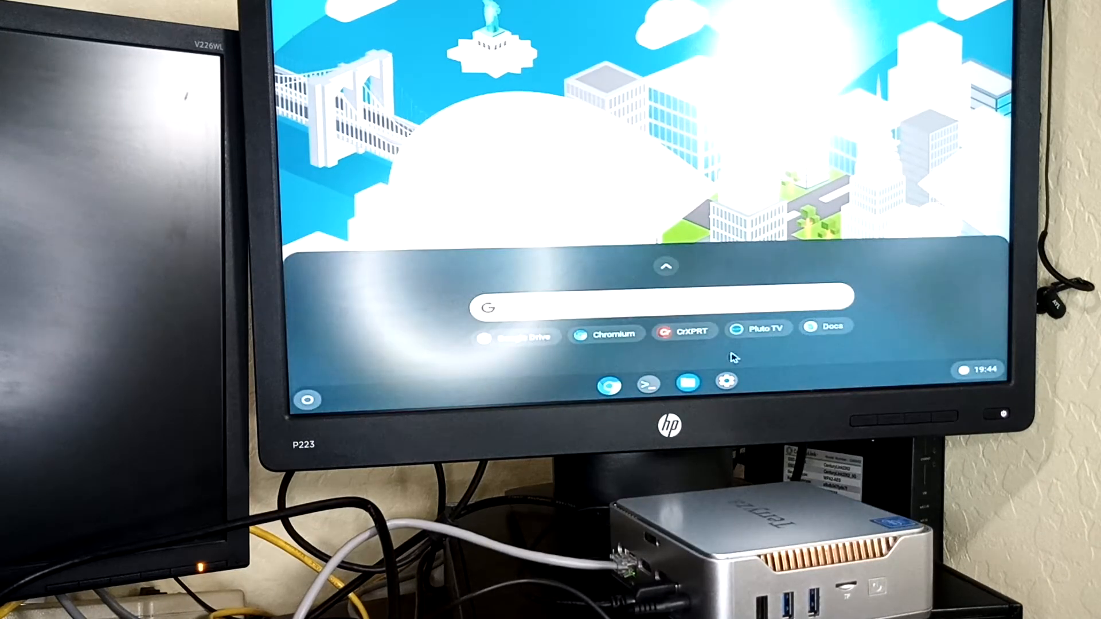
click(665, 266)
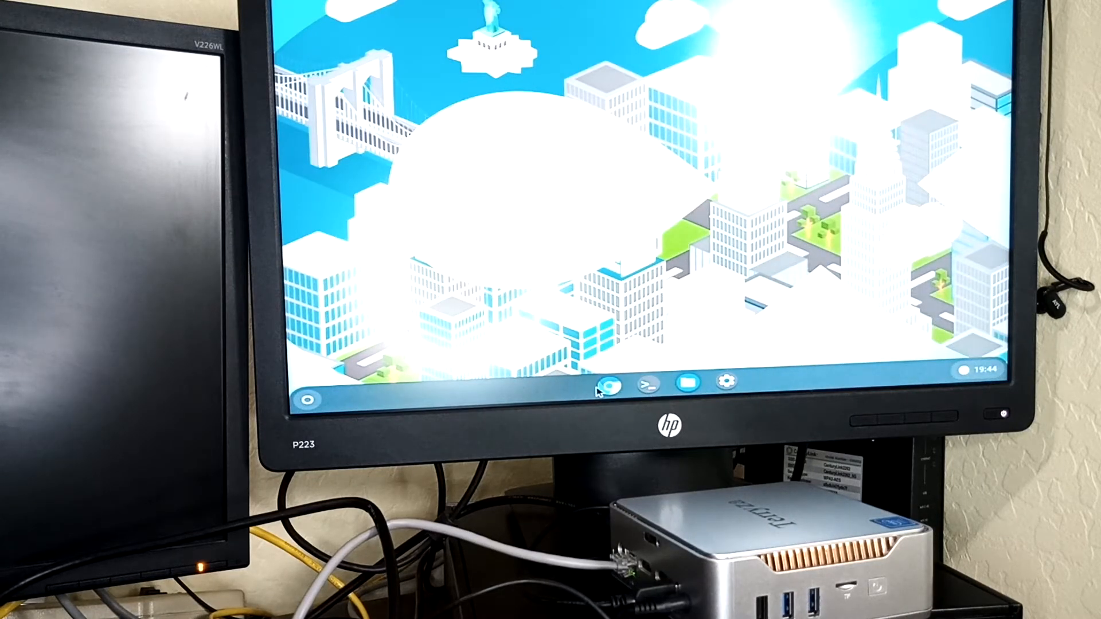
click(612, 385)
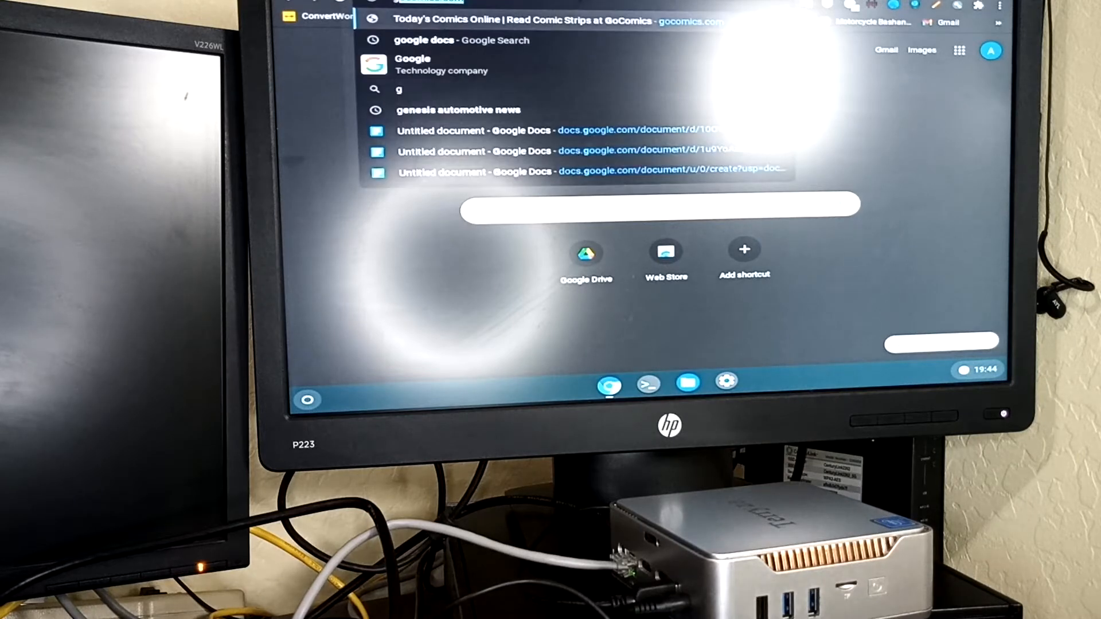
Step: Search 'google docs', open a new document and type 'rthtghptbh' and 'itho'
text(google docs)
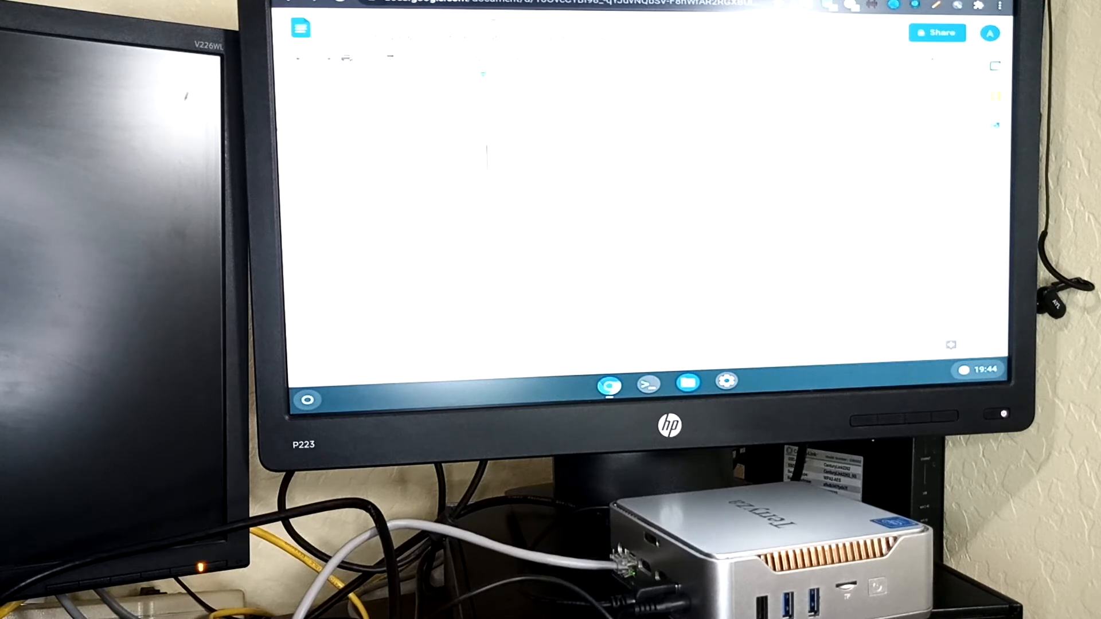
text(rthtghptbhtbh[bb0hhh bh0hin9 0)
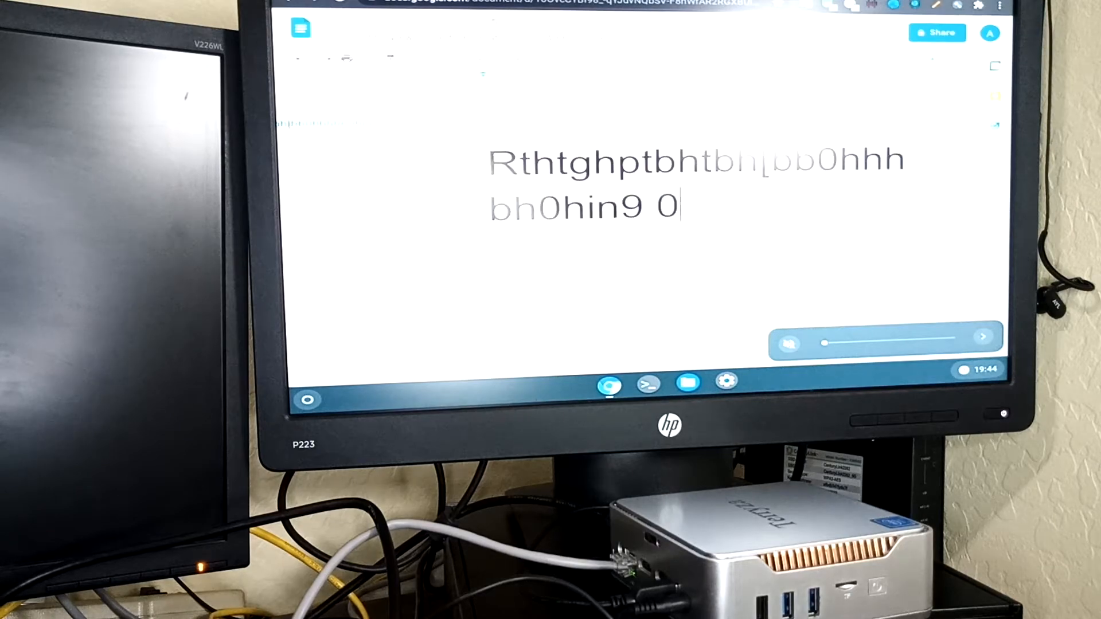
text(itho)
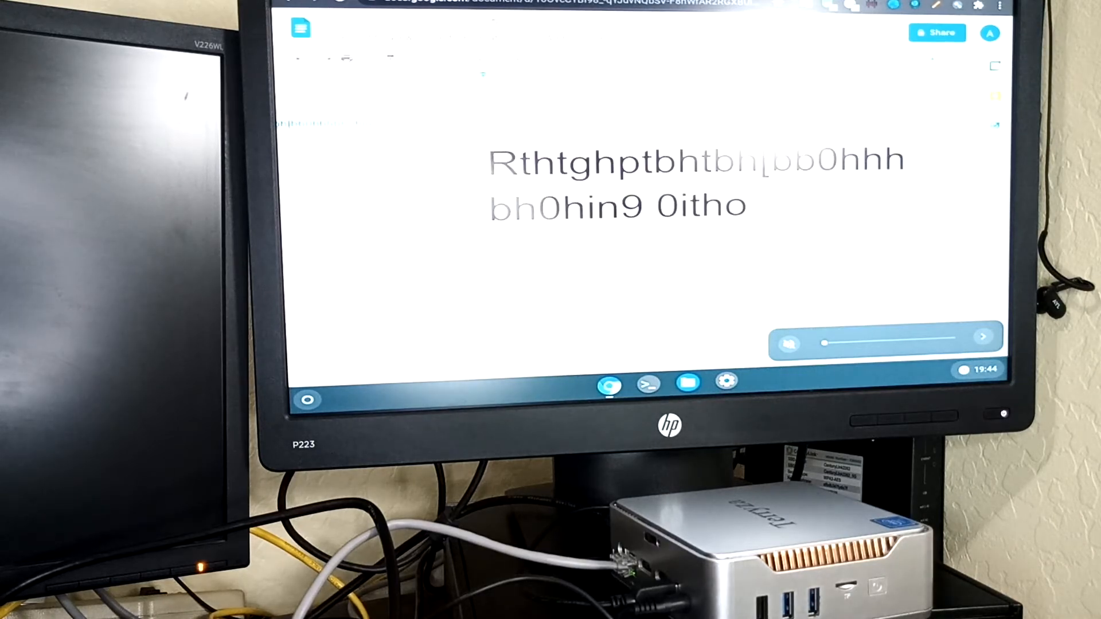